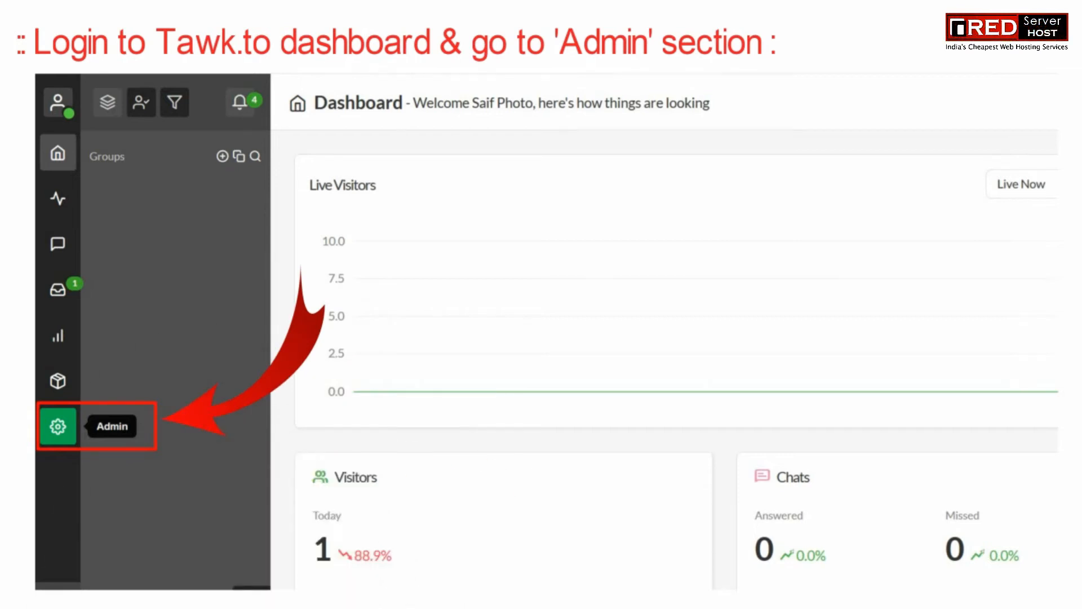
Step: Open the Administration area for the Photography Blog property from the sidebar
click(58, 426)
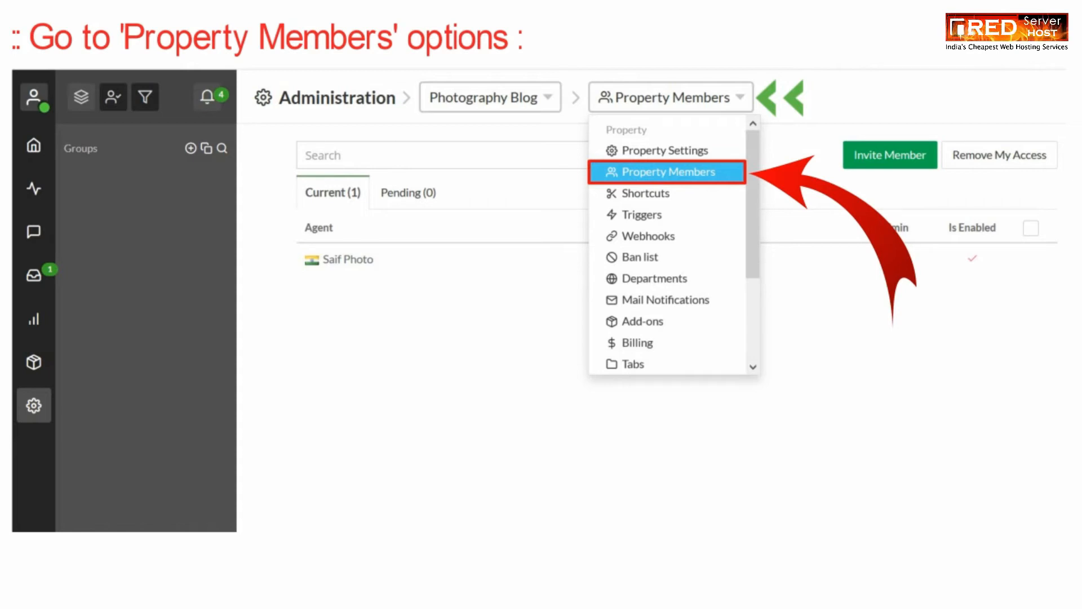
Step: Show Property Members and start an Invite Member form for Photography Blog
click(667, 172)
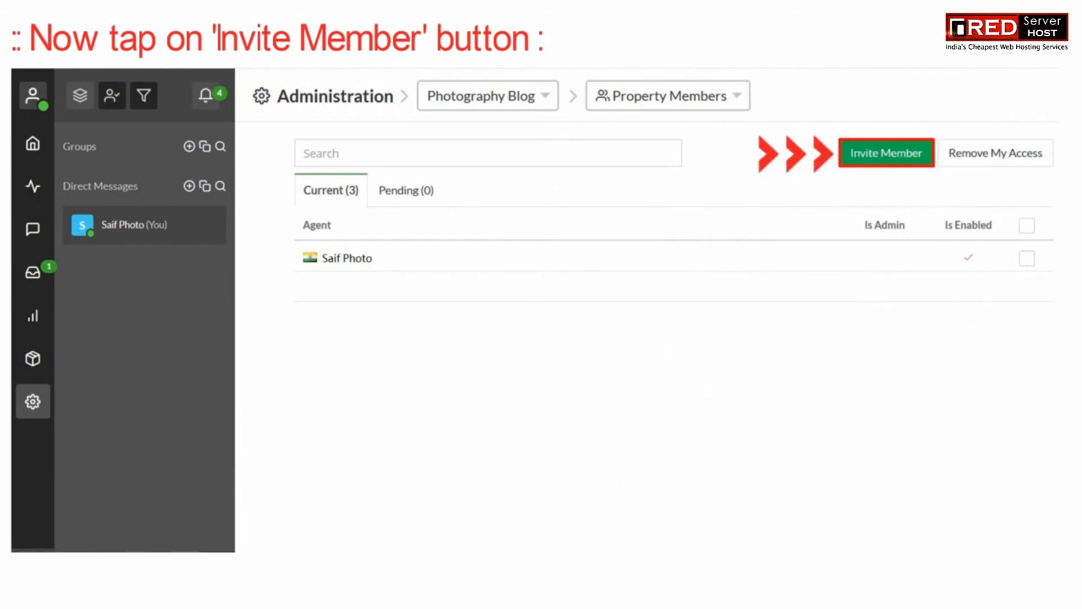
click(885, 153)
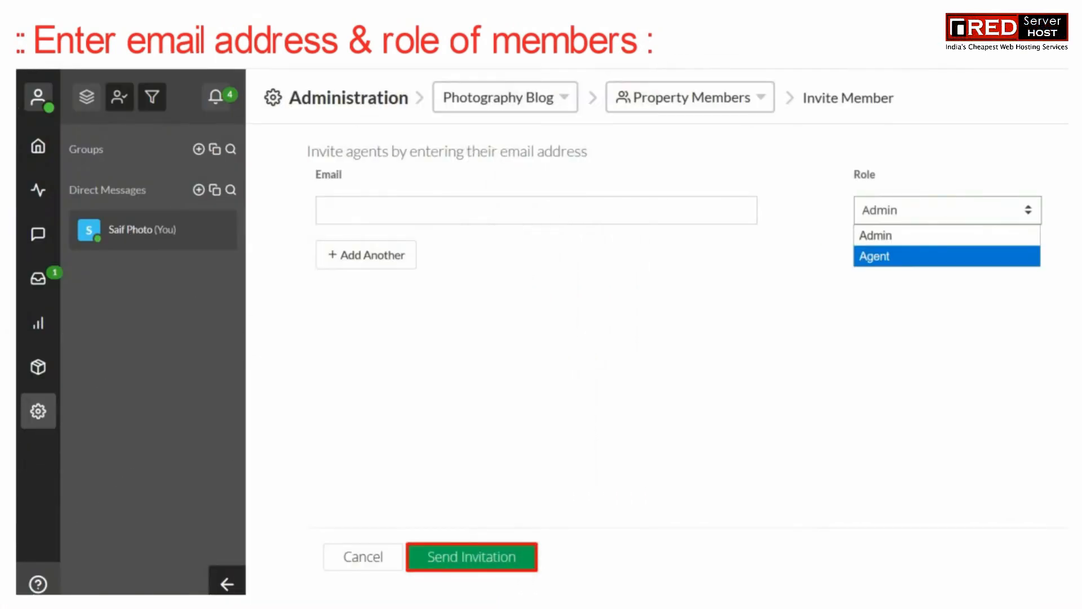
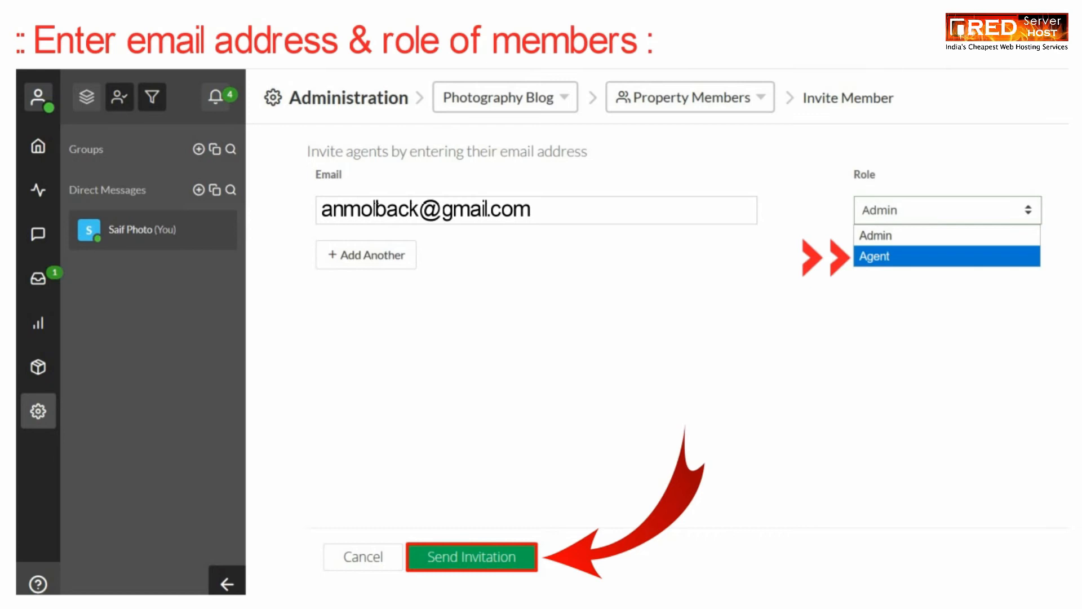
click(471, 557)
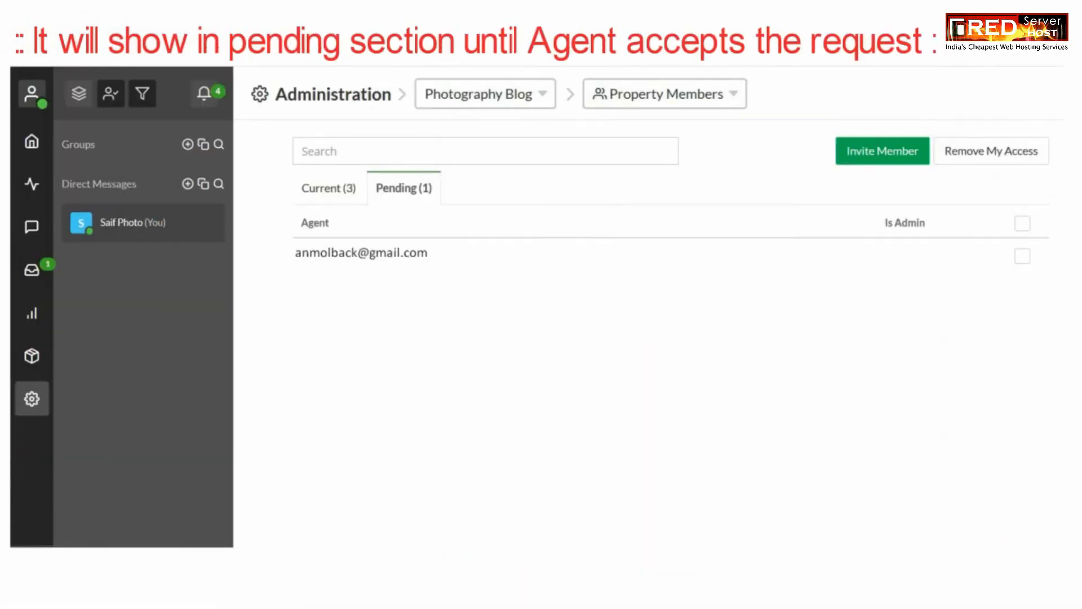